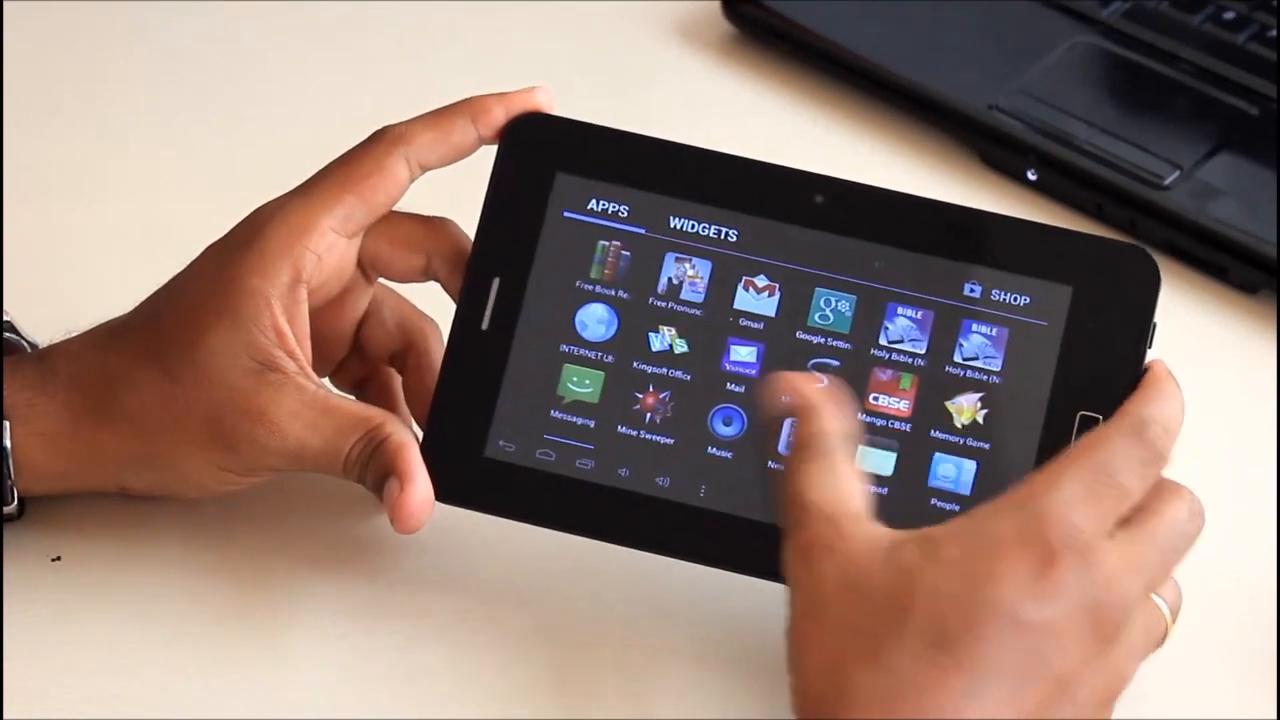
scroll(left, 3)
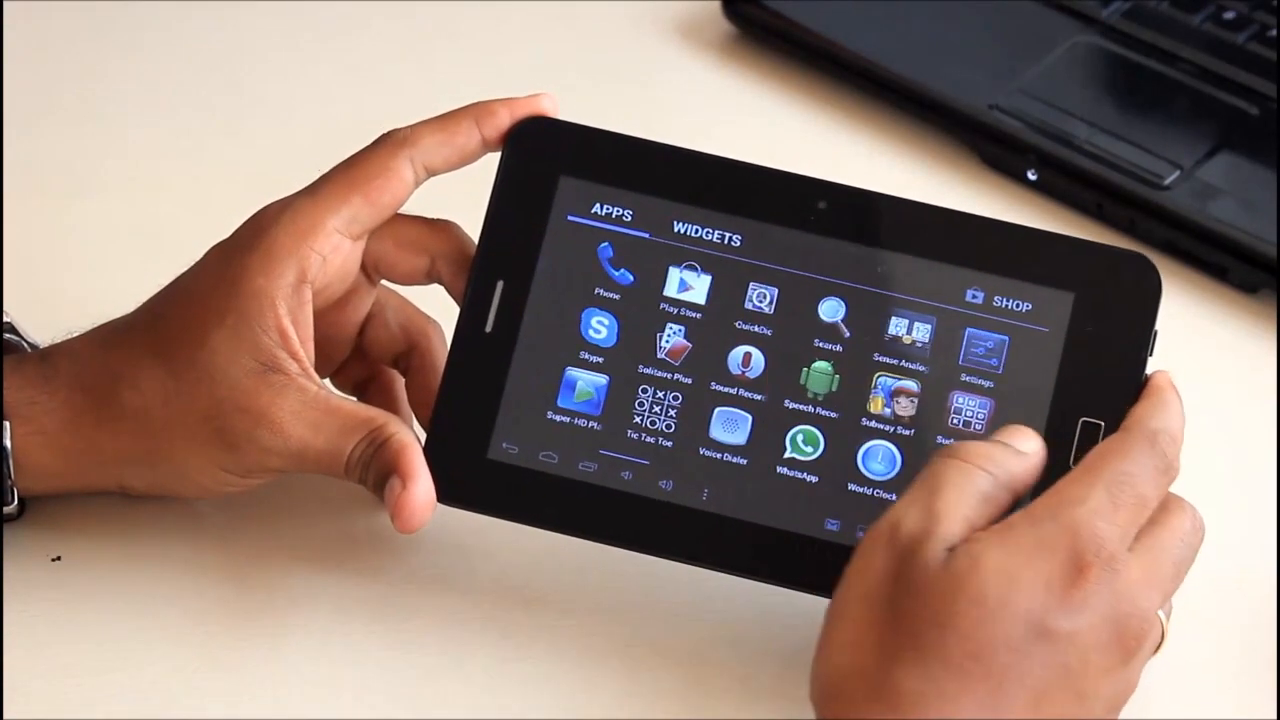